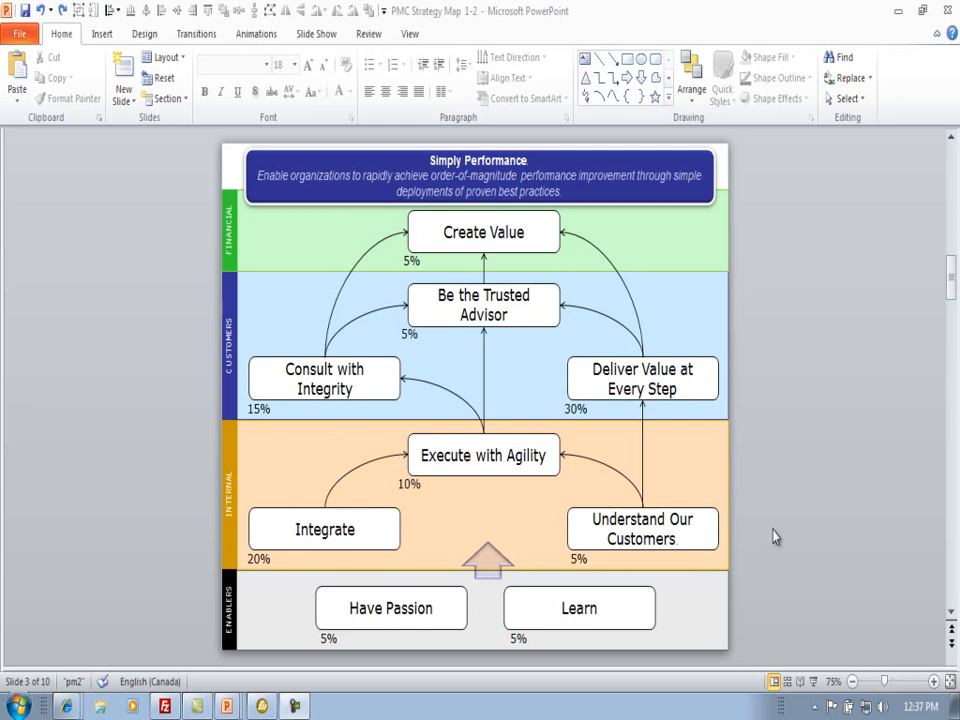
mouse_move(521, 337)
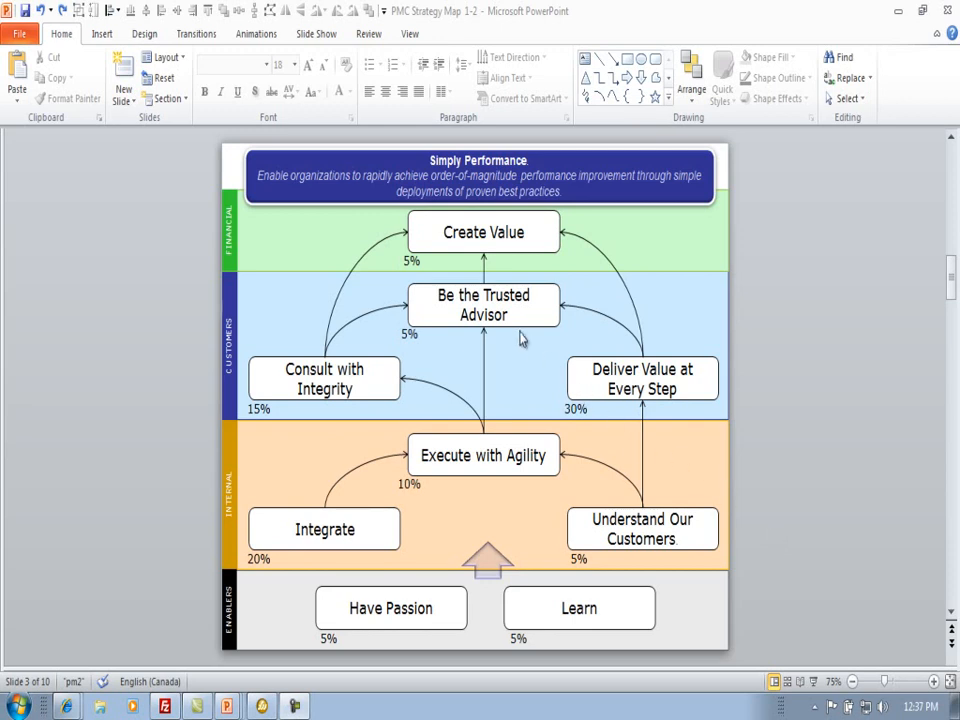
mouse_move(420, 350)
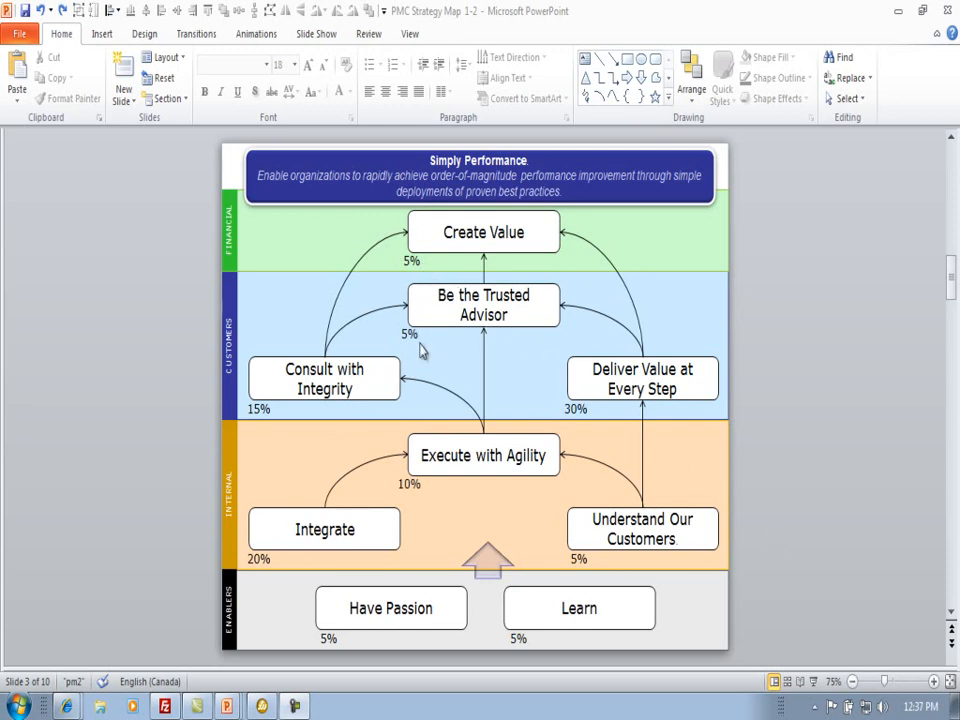
mouse_move(413, 503)
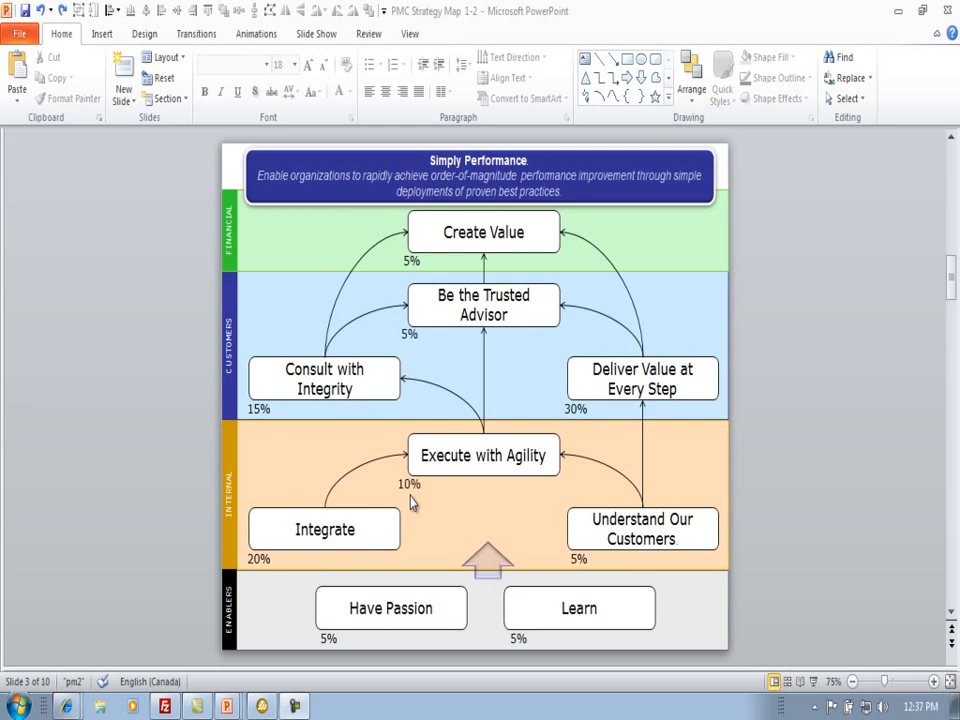
mouse_move(451, 474)
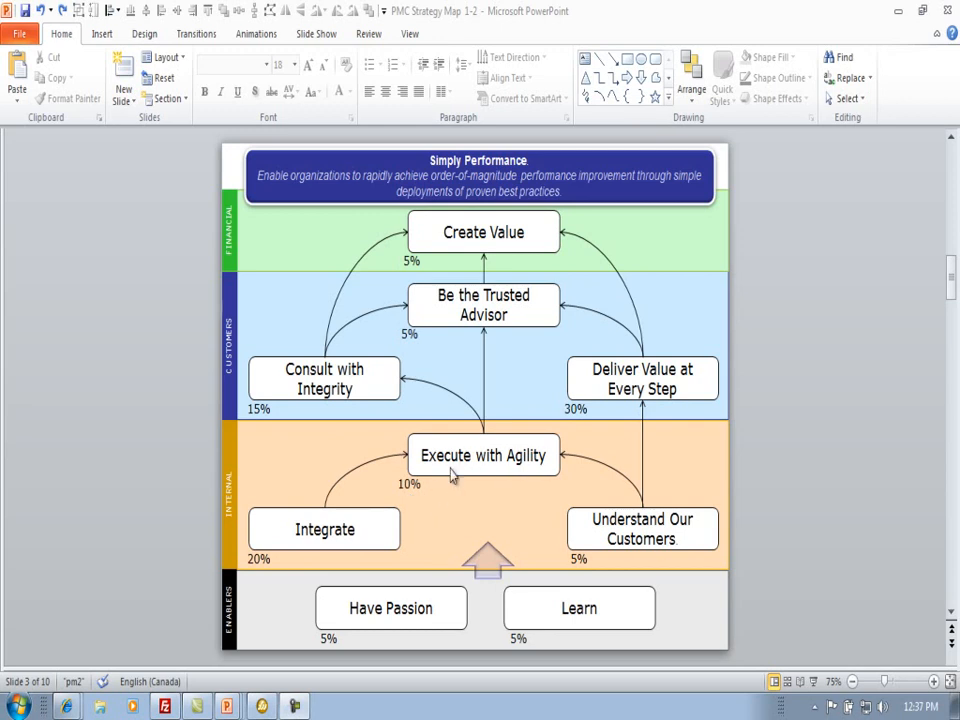
mouse_move(450, 483)
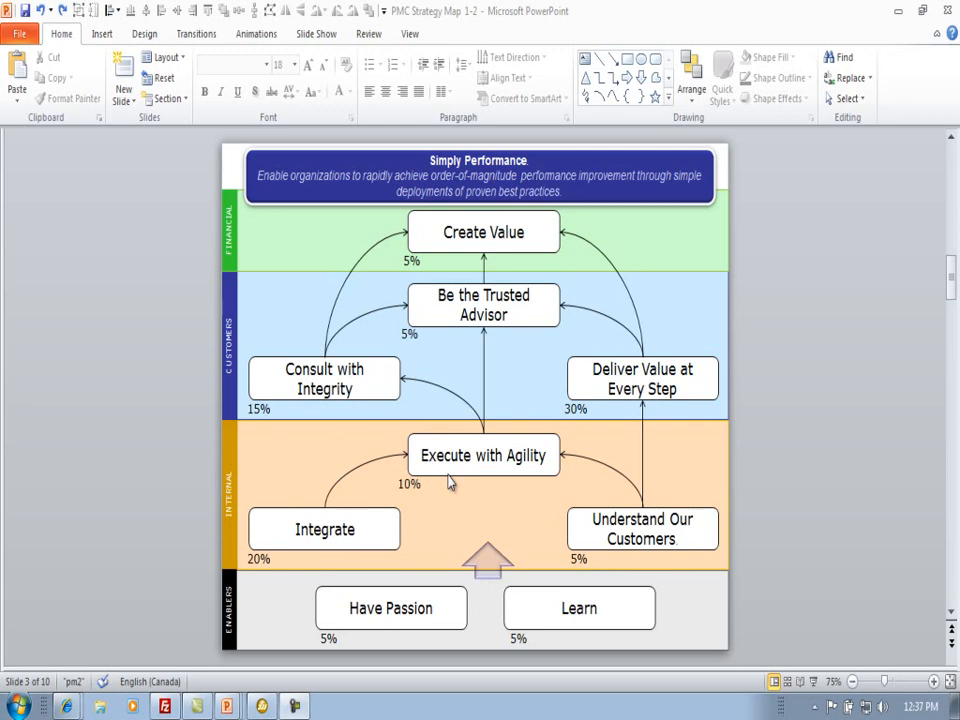
- Select the objective boxes from Create Value through Have Passion together
click(483, 232)
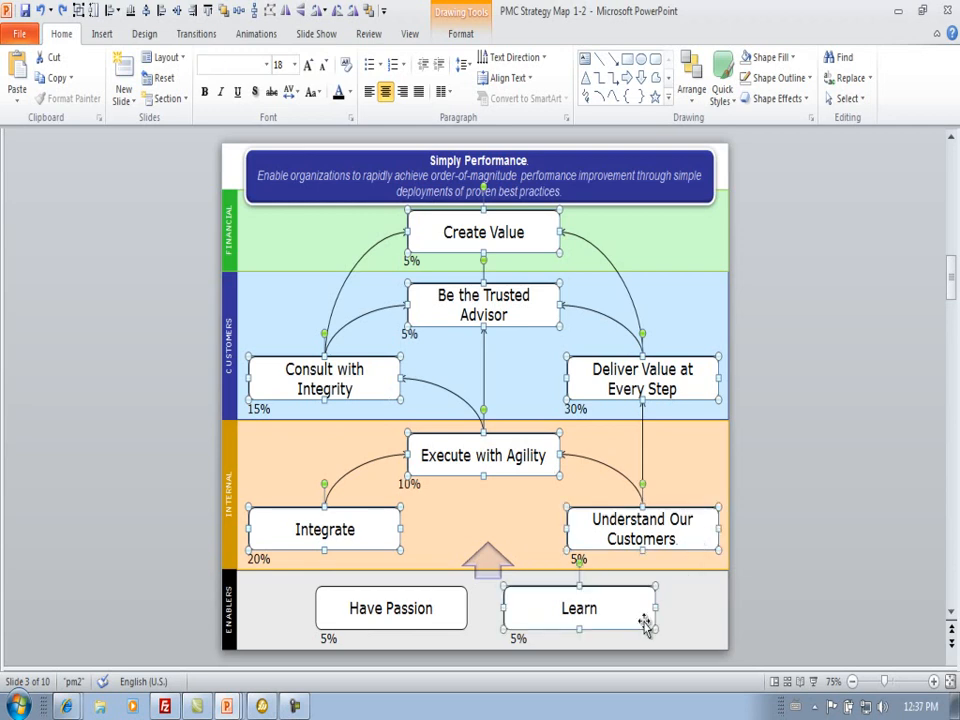
click(391, 608)
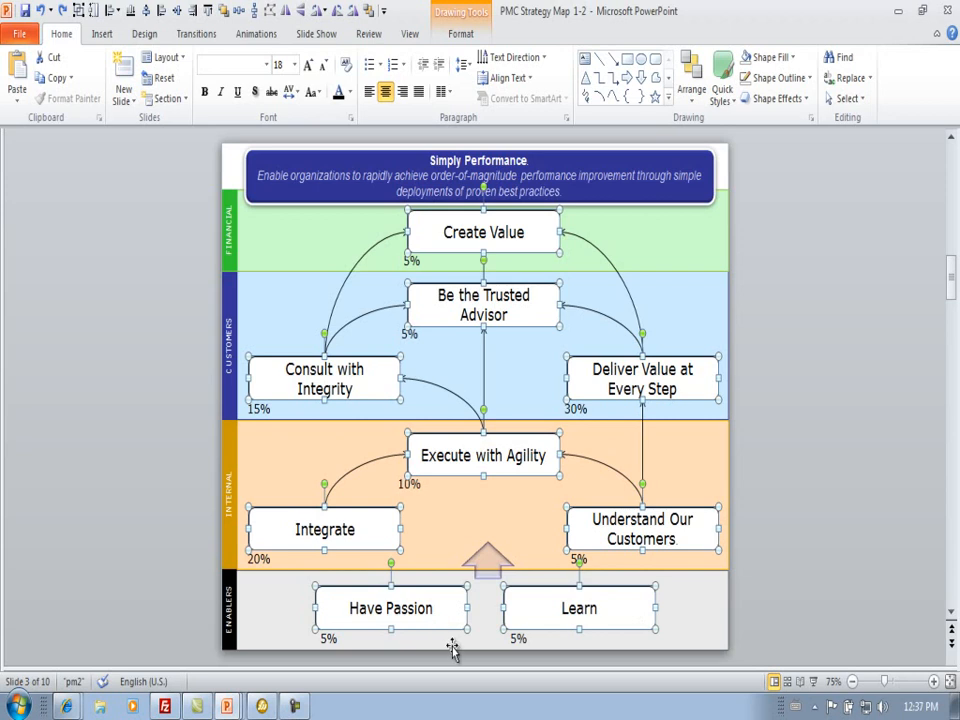
mouse_move(425, 258)
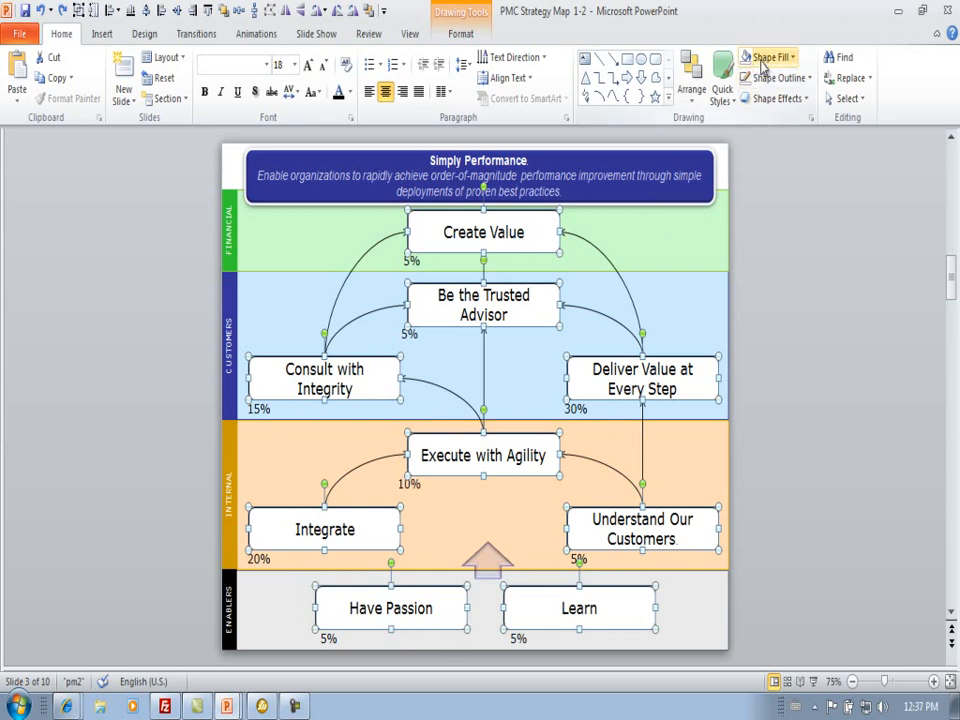
- Set Shape Fill to No Fill on the selected objective boxes
click(766, 57)
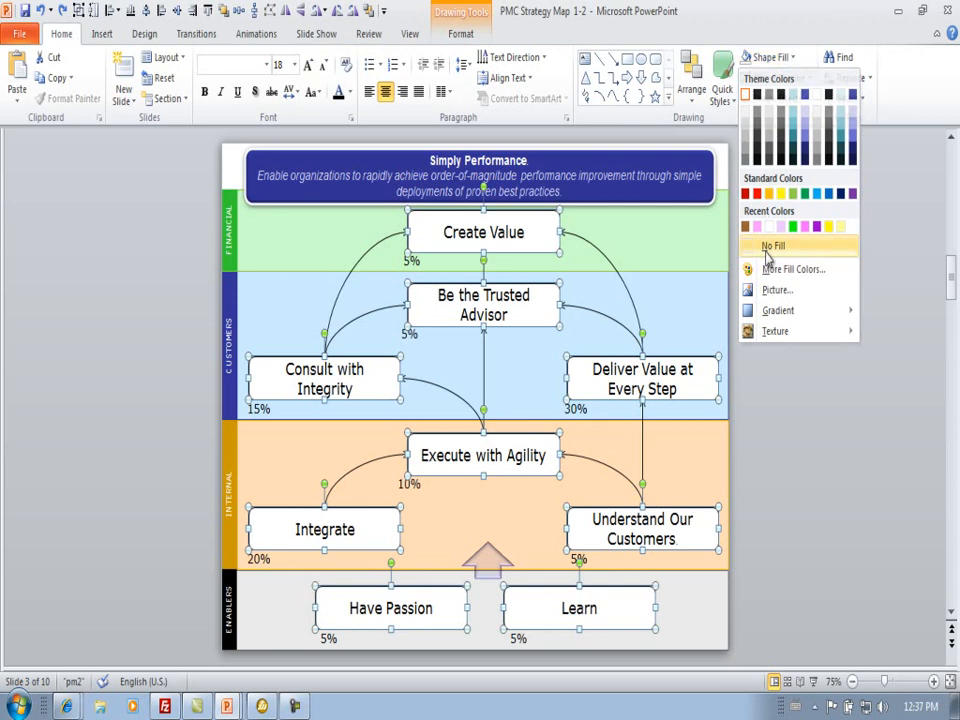
click(775, 78)
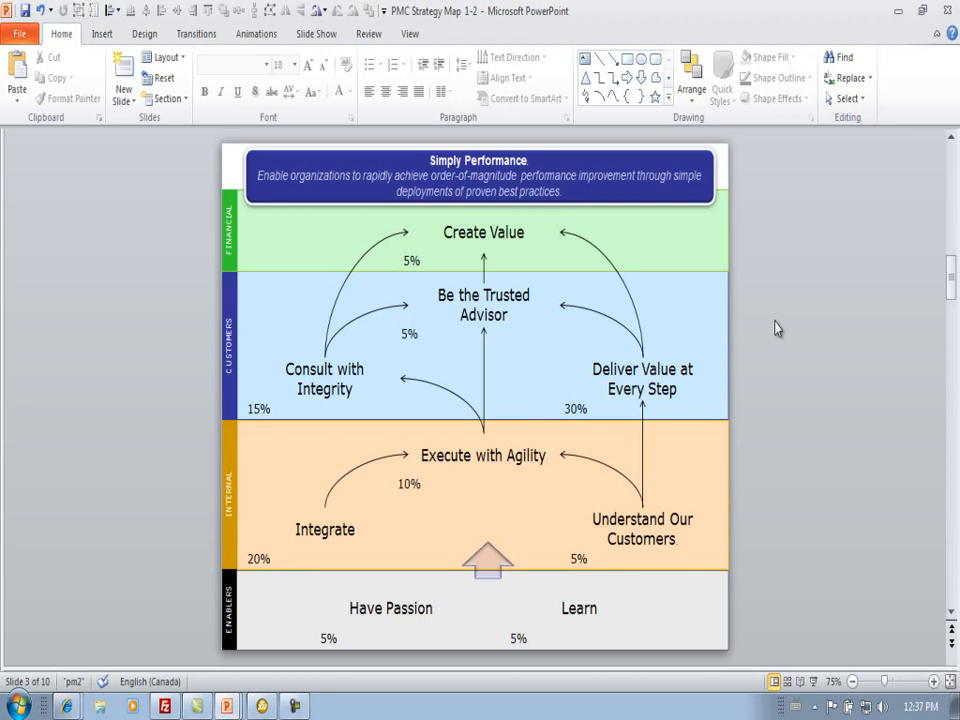
mouse_move(817, 636)
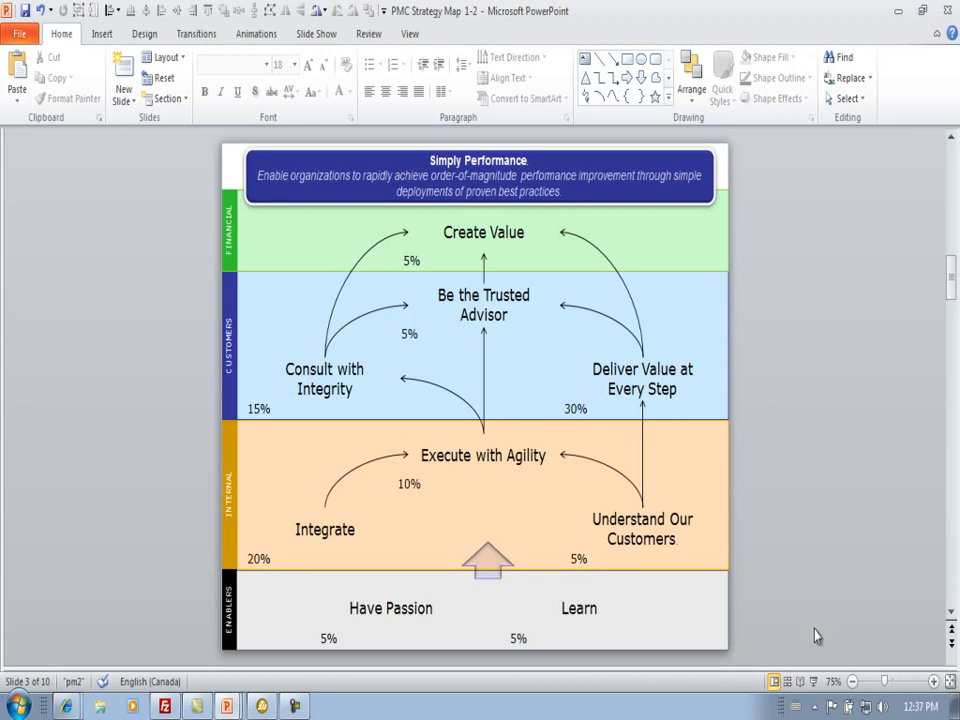